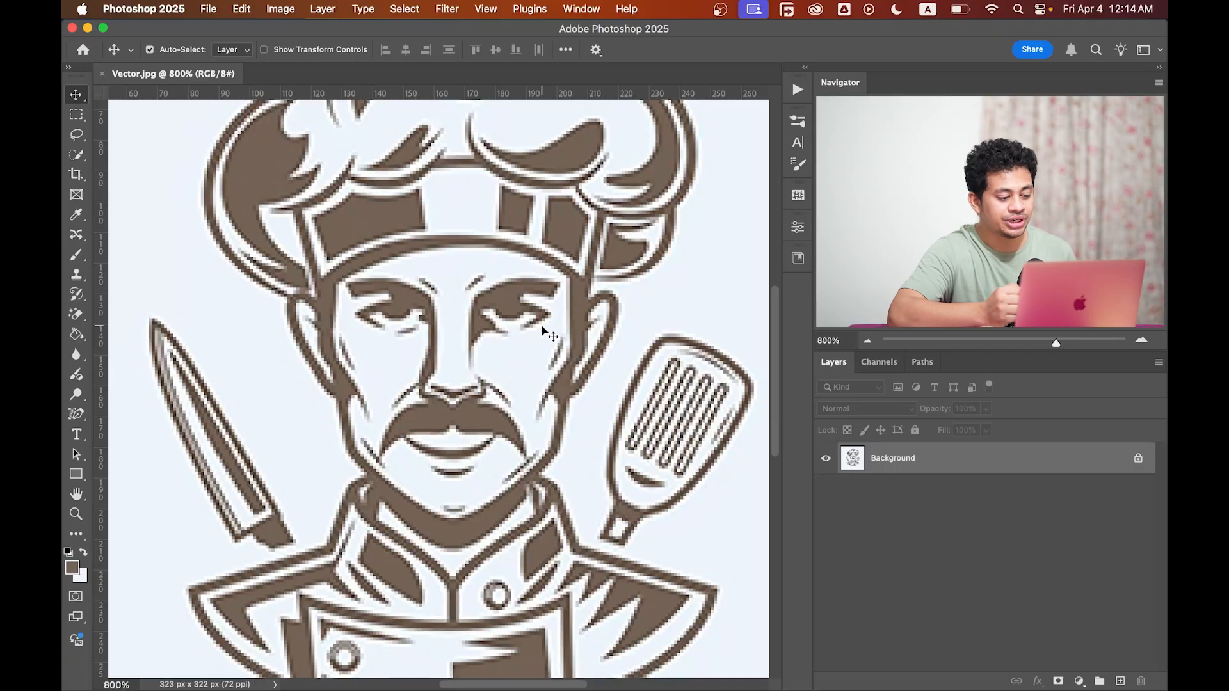
mouse_move(518, 321)
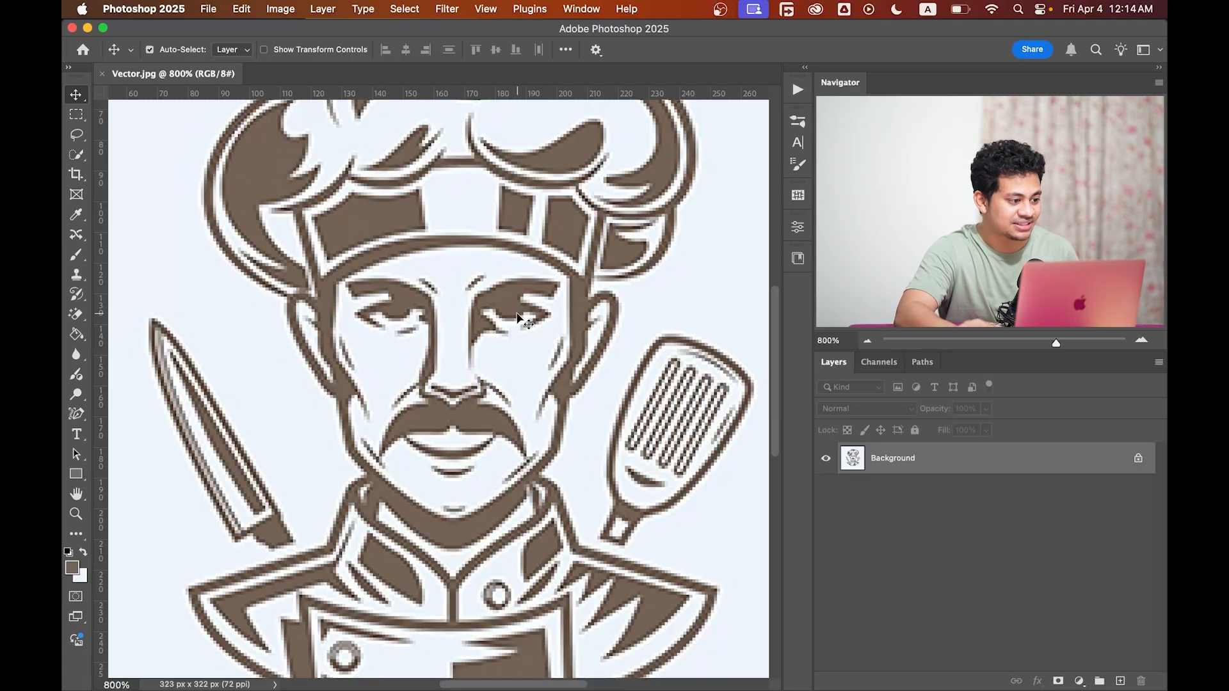
Step: Resize the chef logo to 2000 pixels wide with Preserve Details 2.0 resampling
click(280, 9)
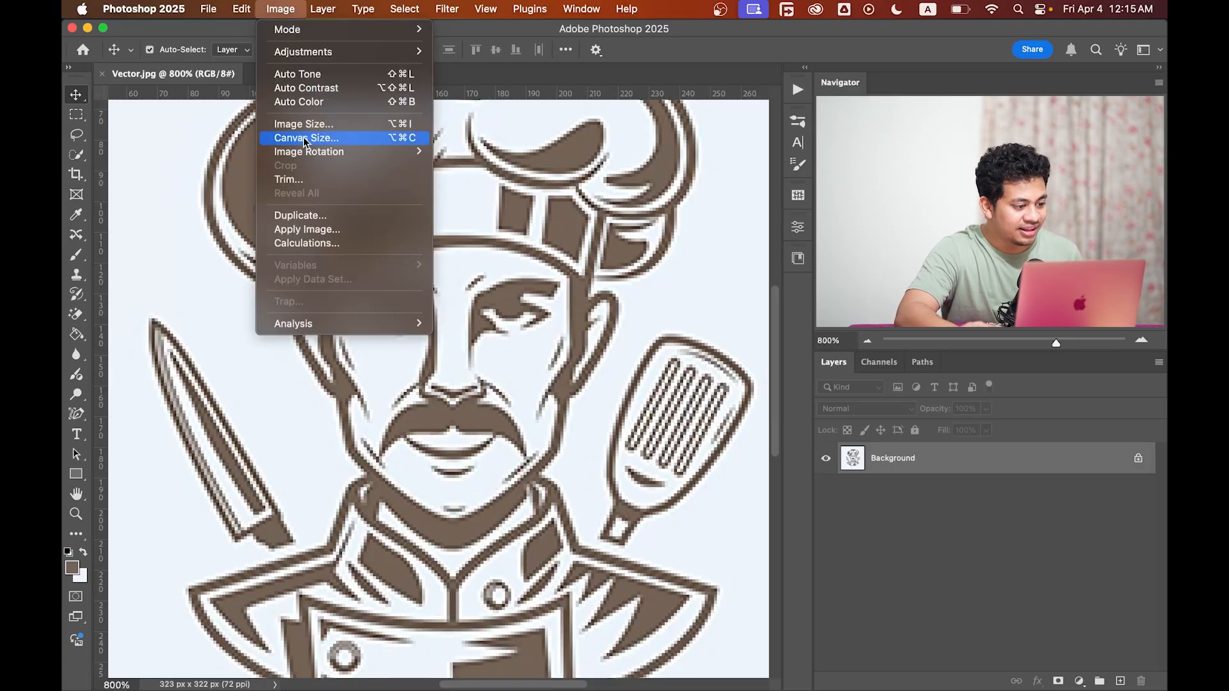
click(303, 123)
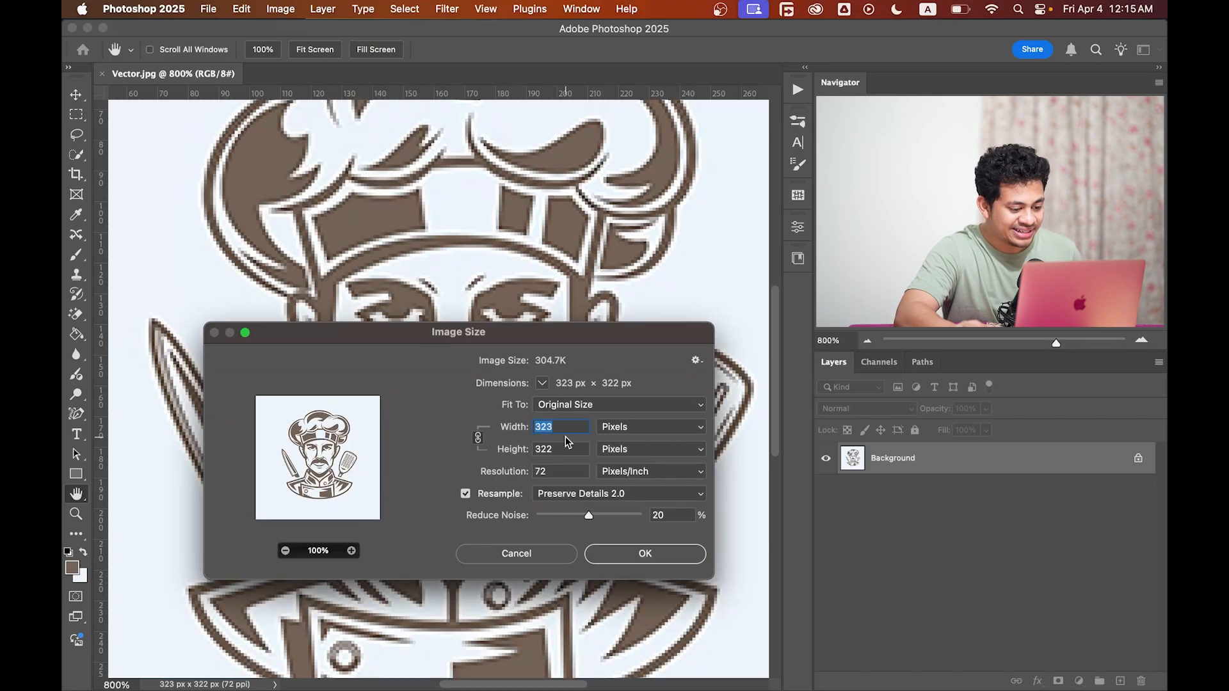
text(2000)
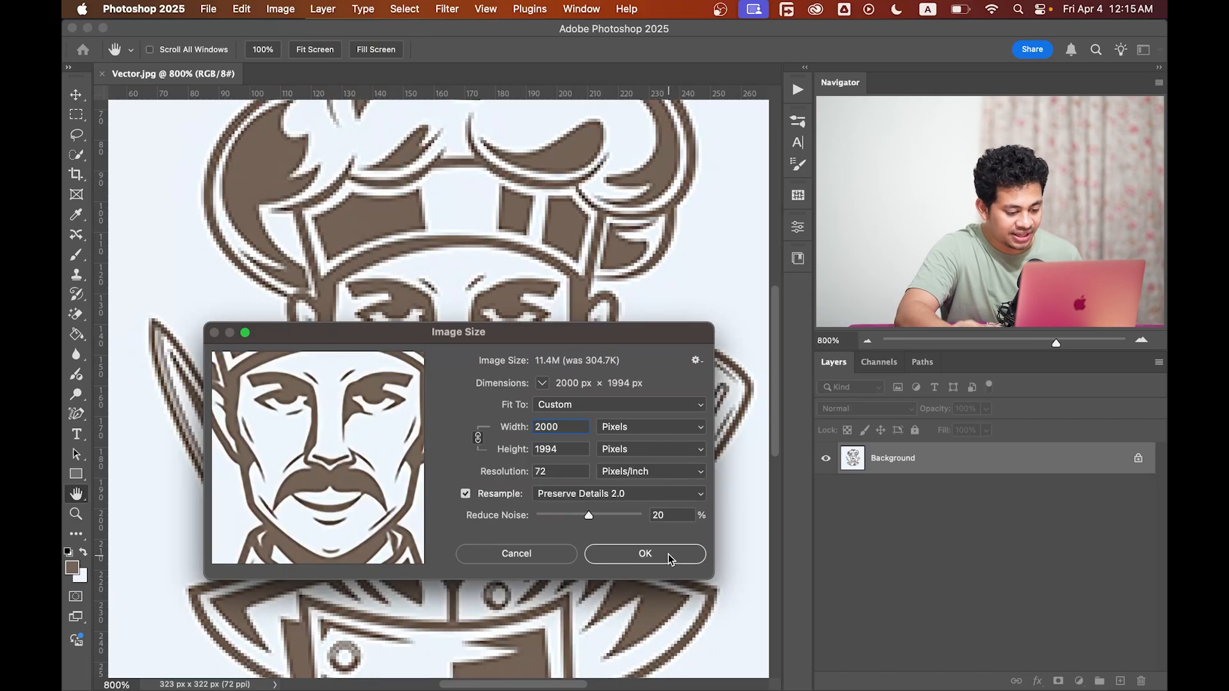
click(646, 554)
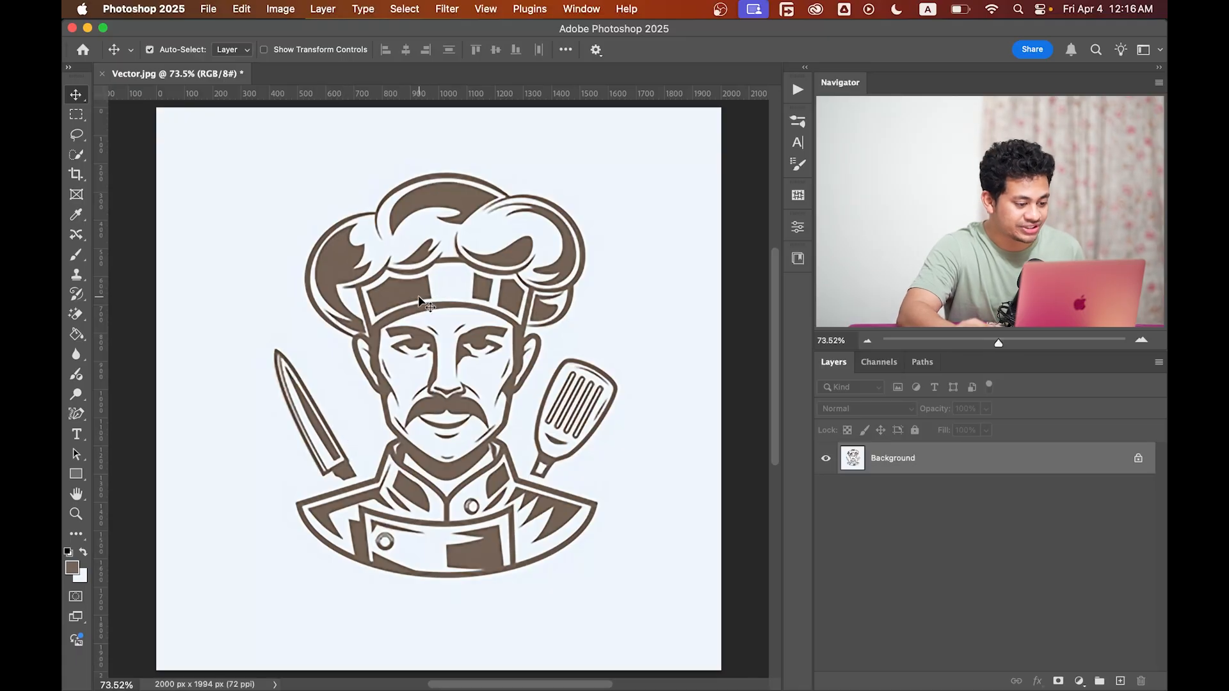
mouse_move(395, 94)
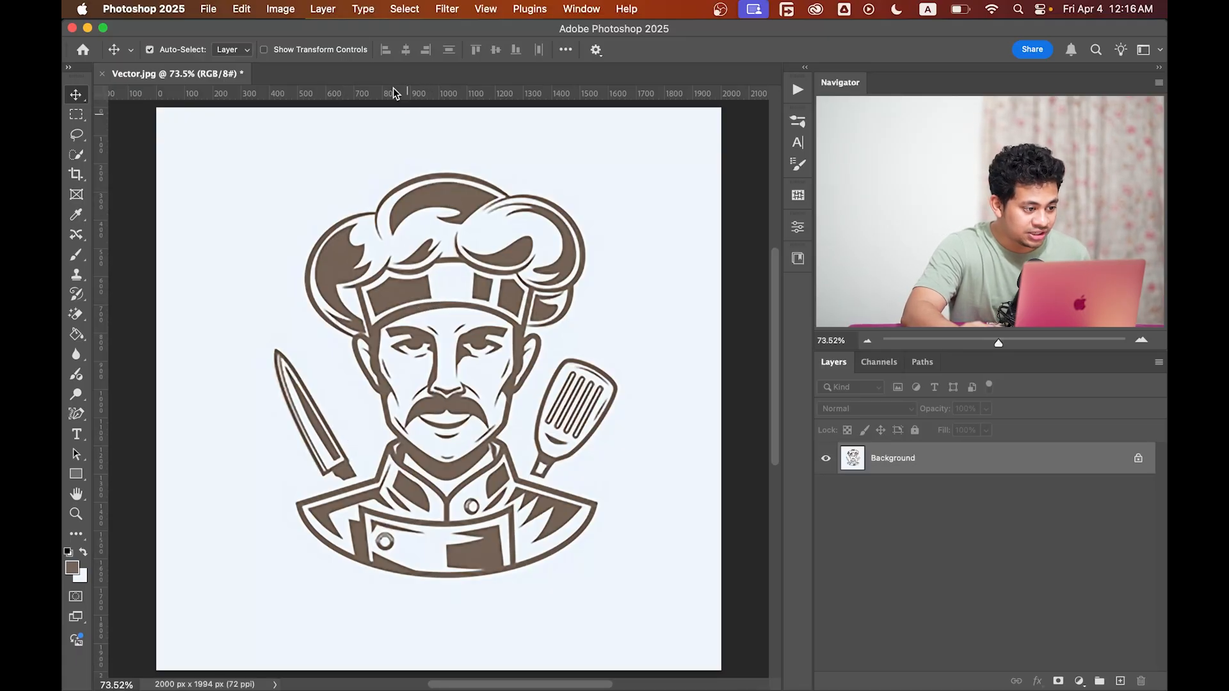
Step: Select the brown chef artwork with Color Range at fuzziness 200
click(404, 9)
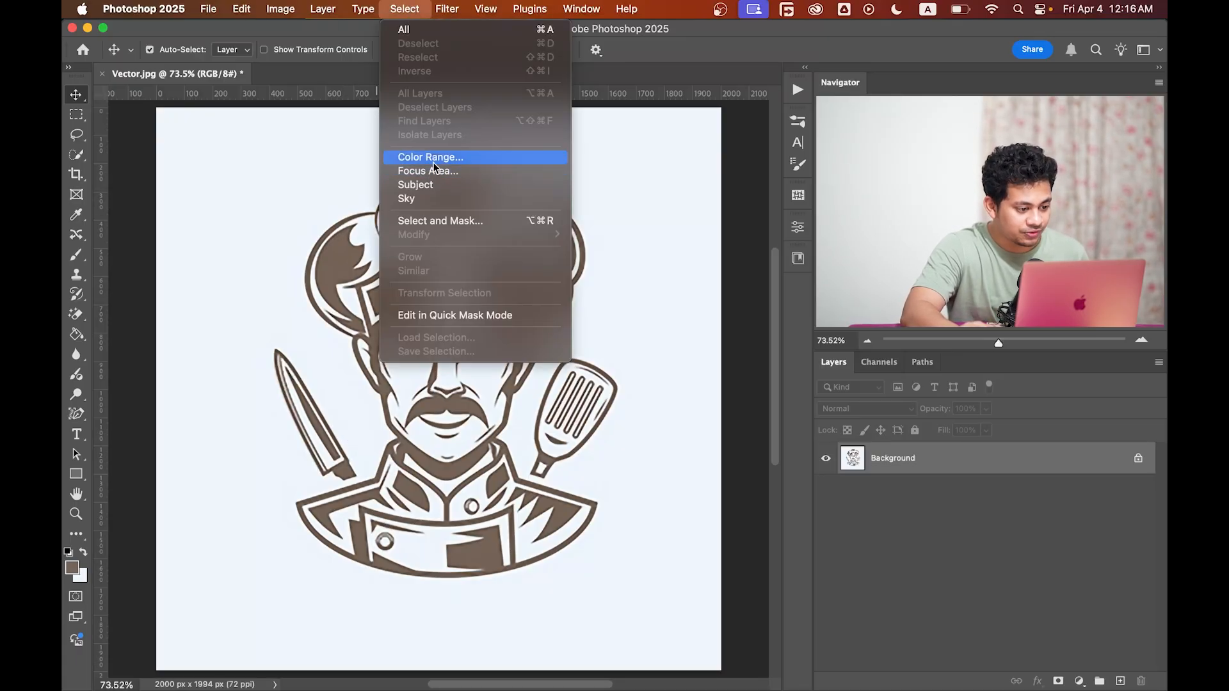
click(430, 157)
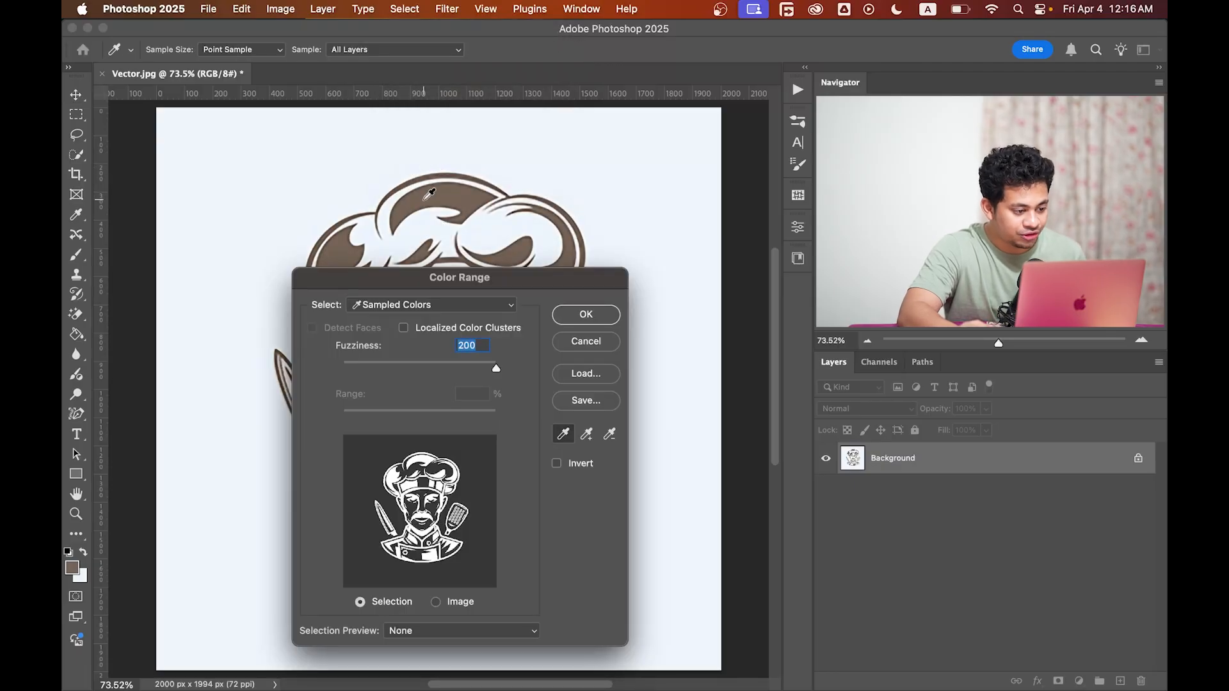
drag(495, 369, 459, 369)
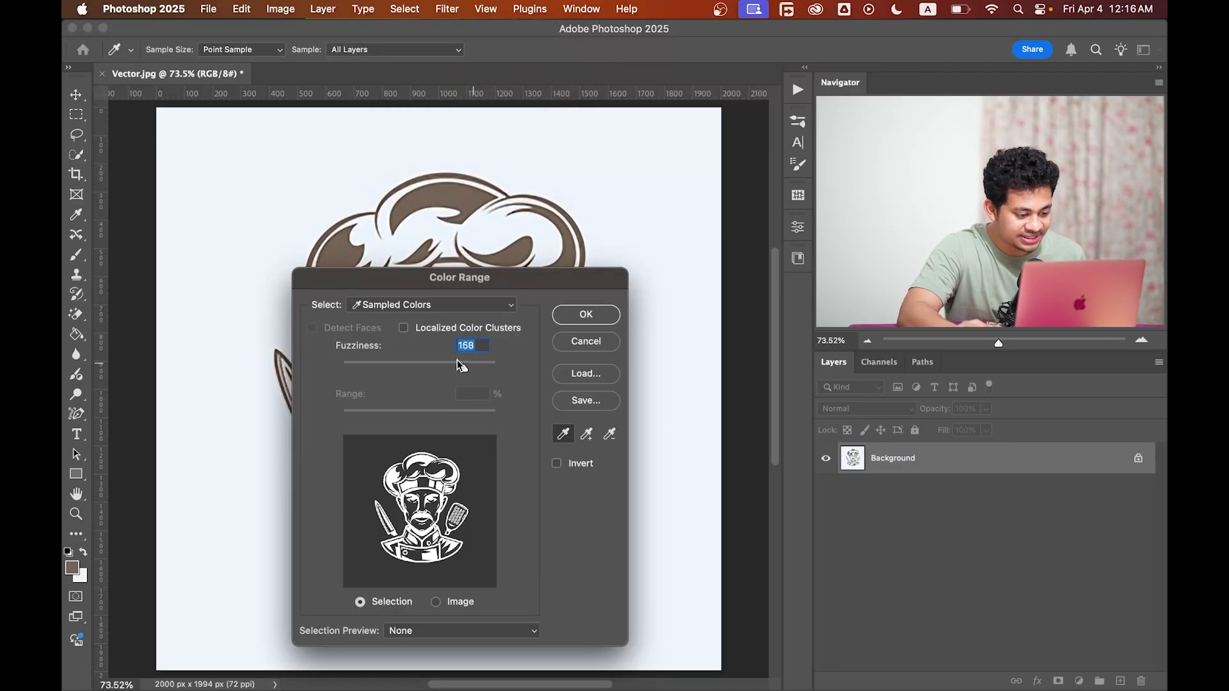
drag(461, 363, 495, 363)
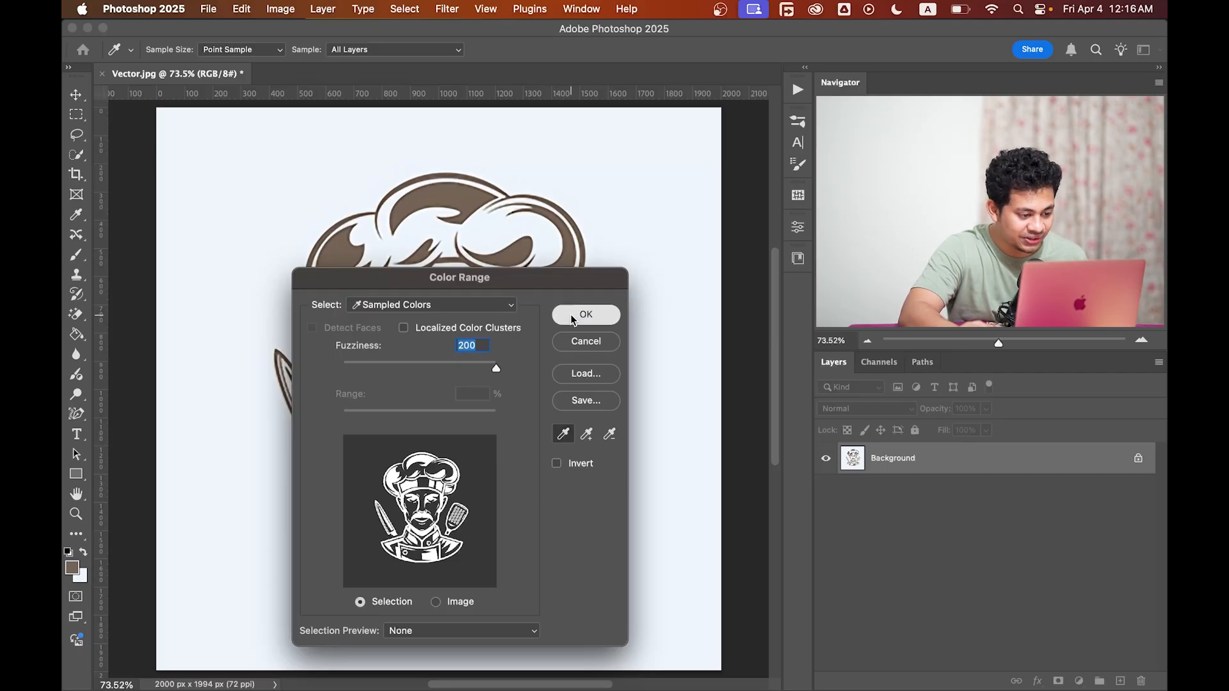
click(585, 315)
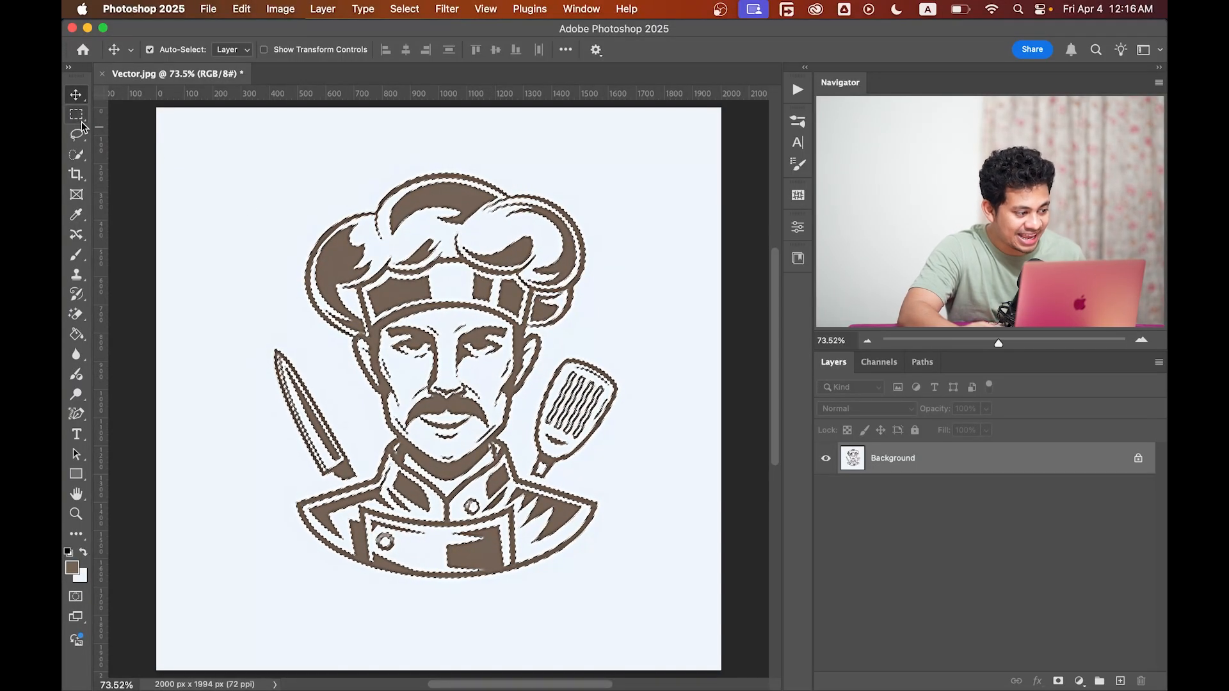
Step: Make a work path from the selection with 1.0 pixel tolerance
click(75, 116)
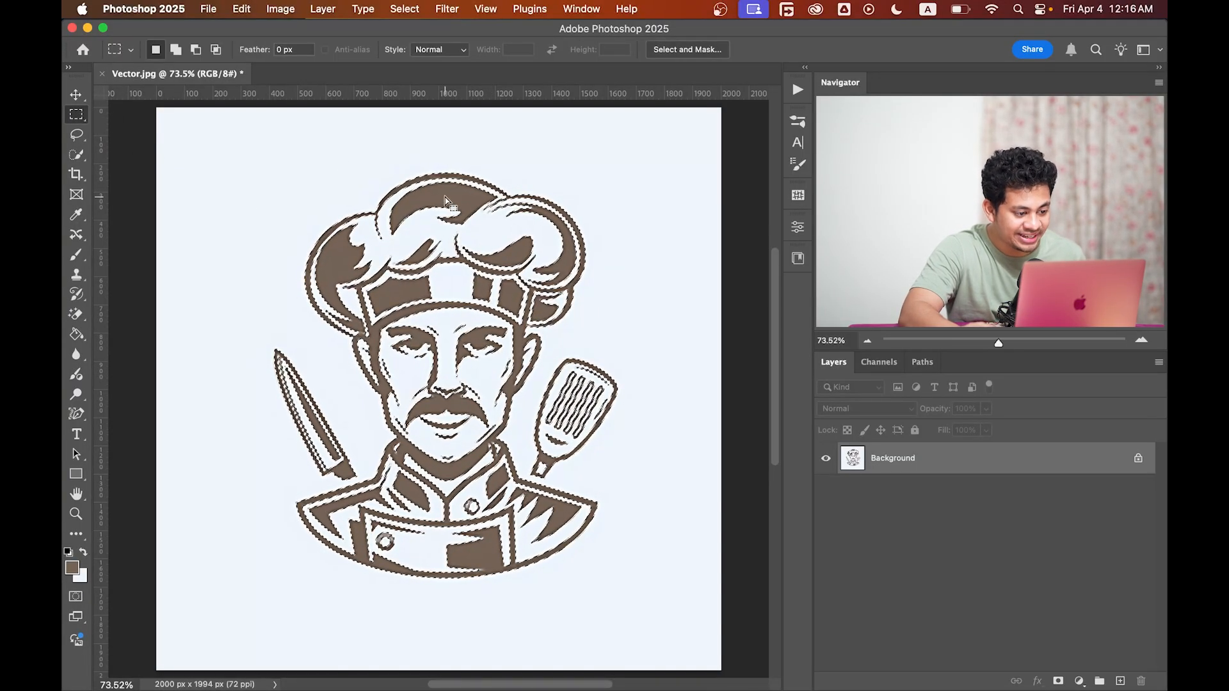
right_click(446, 202)
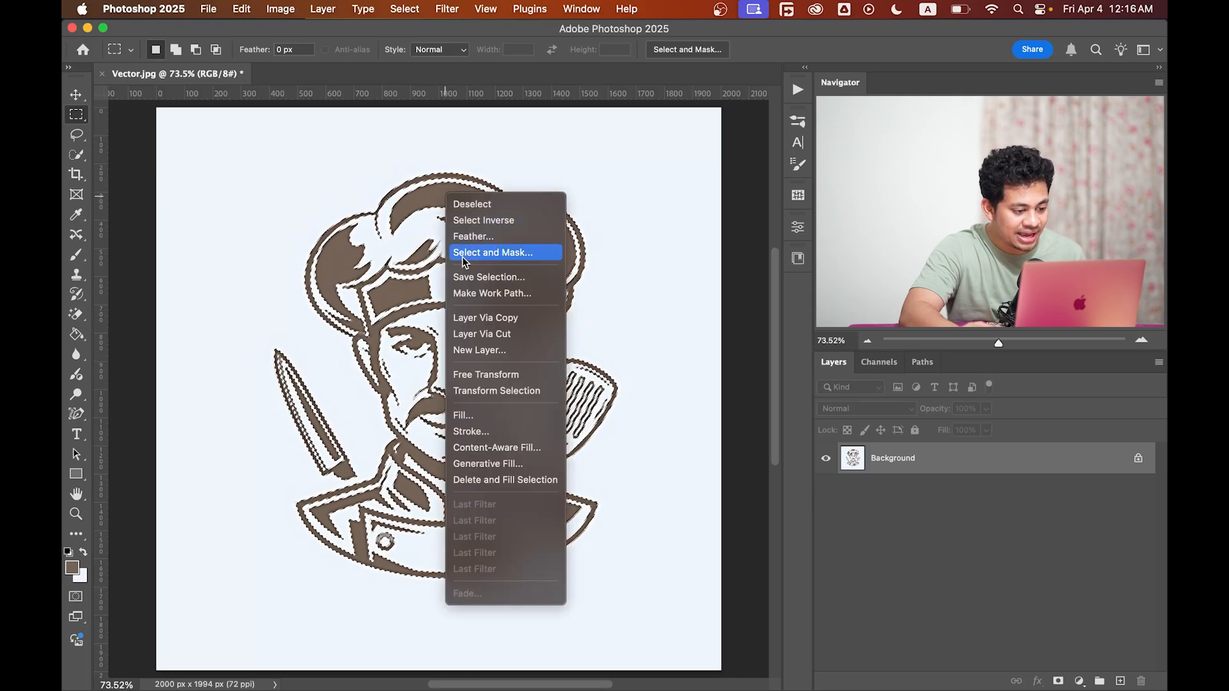
mouse_move(469, 297)
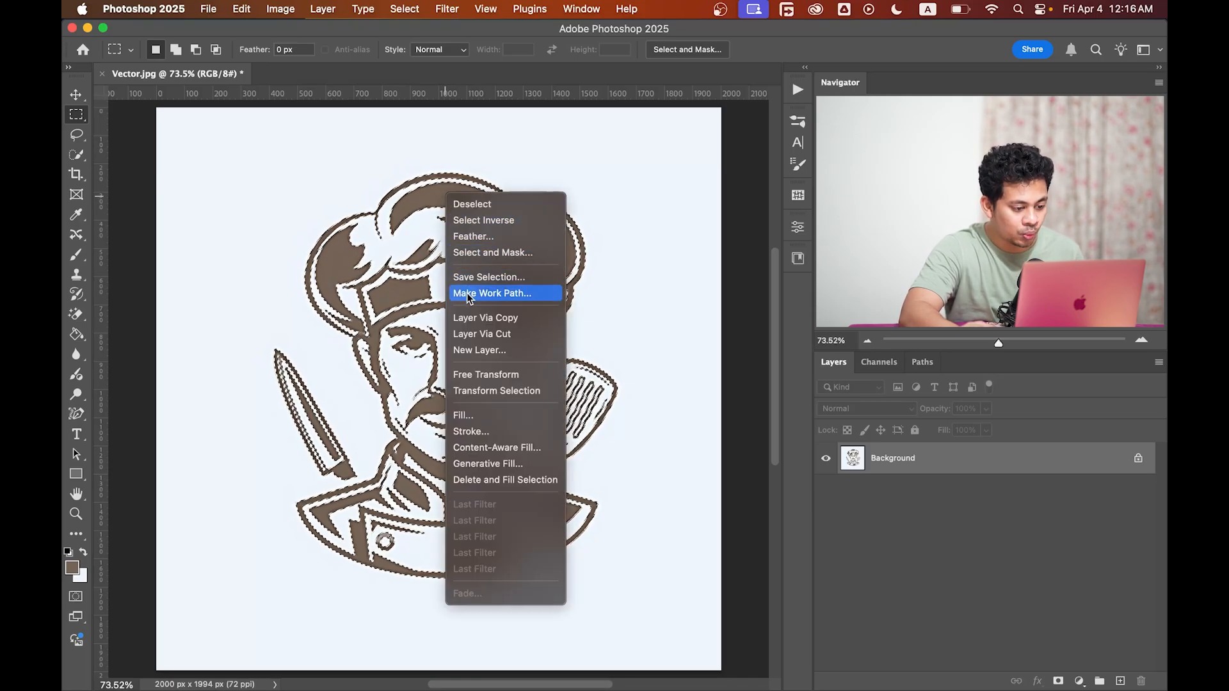
click(493, 293)
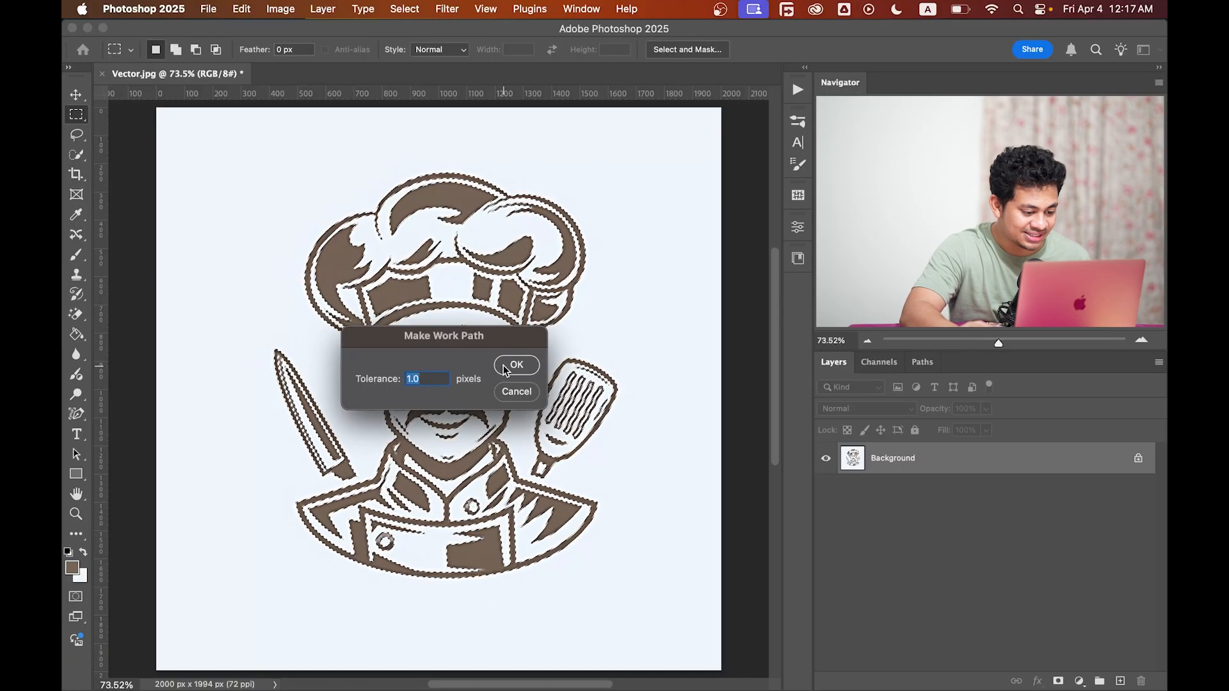
click(519, 365)
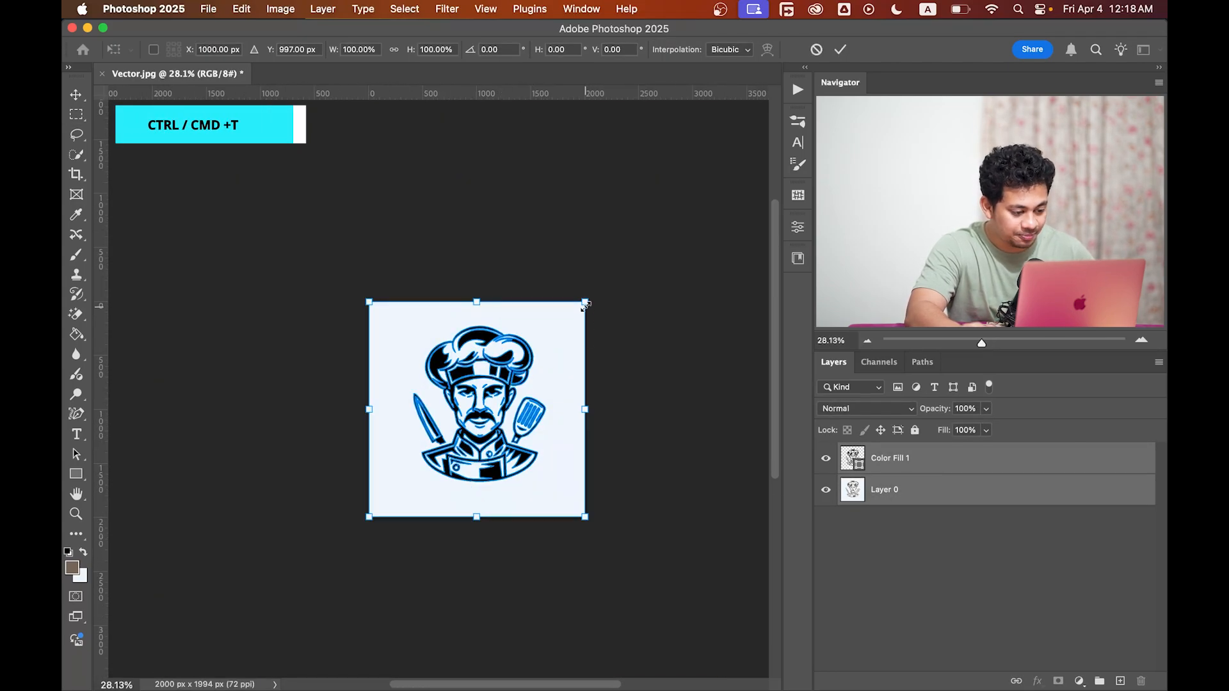
Step: Transform the black Color Fill 1 layer over the chef logo
drag(586, 303, 737, 143)
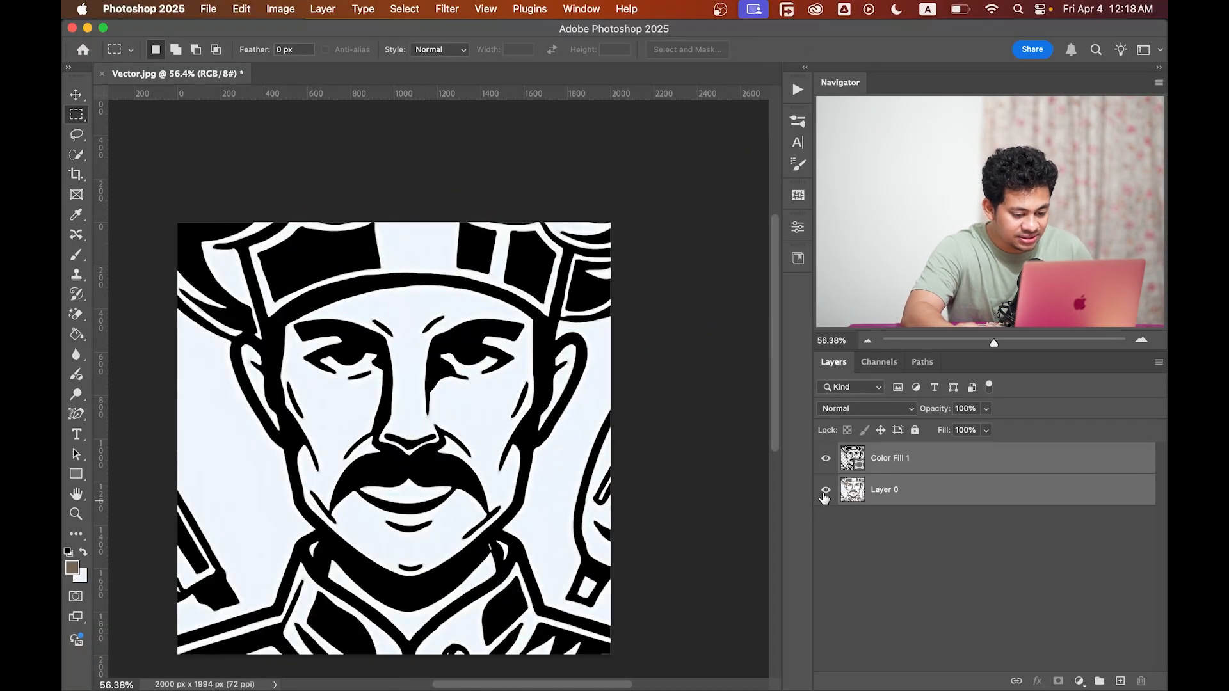
Step: Hide Layer 0 and keep the Color Fill 1 layer visible
click(825, 490)
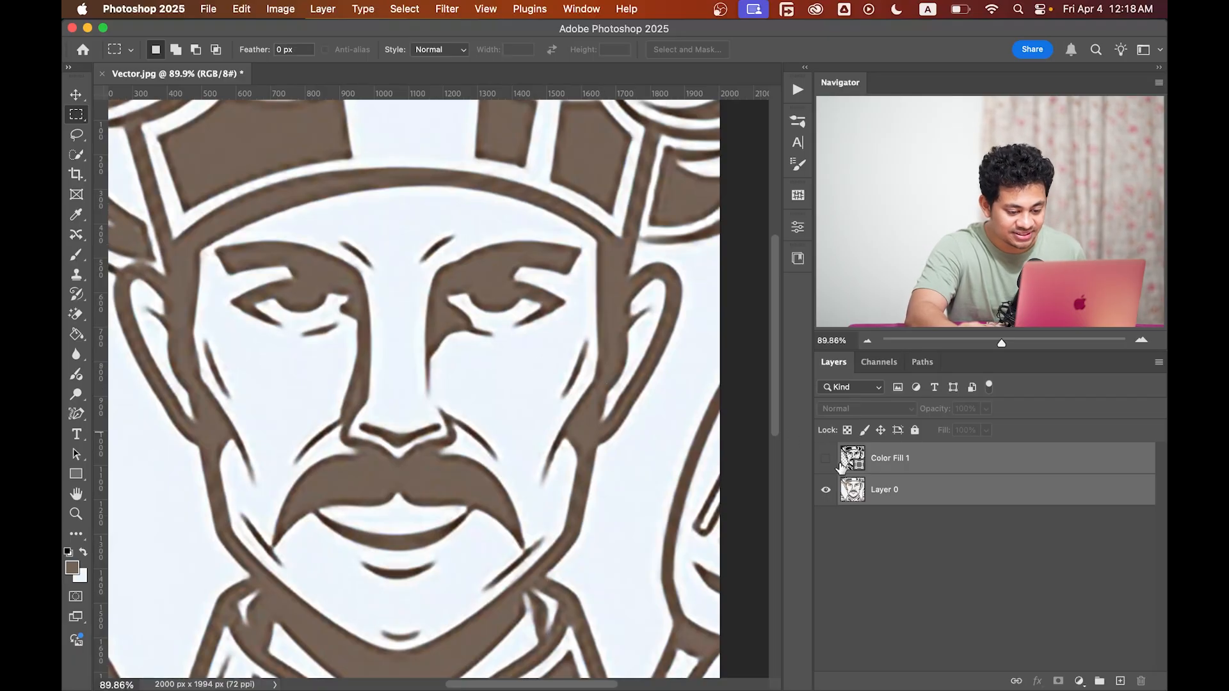
click(826, 458)
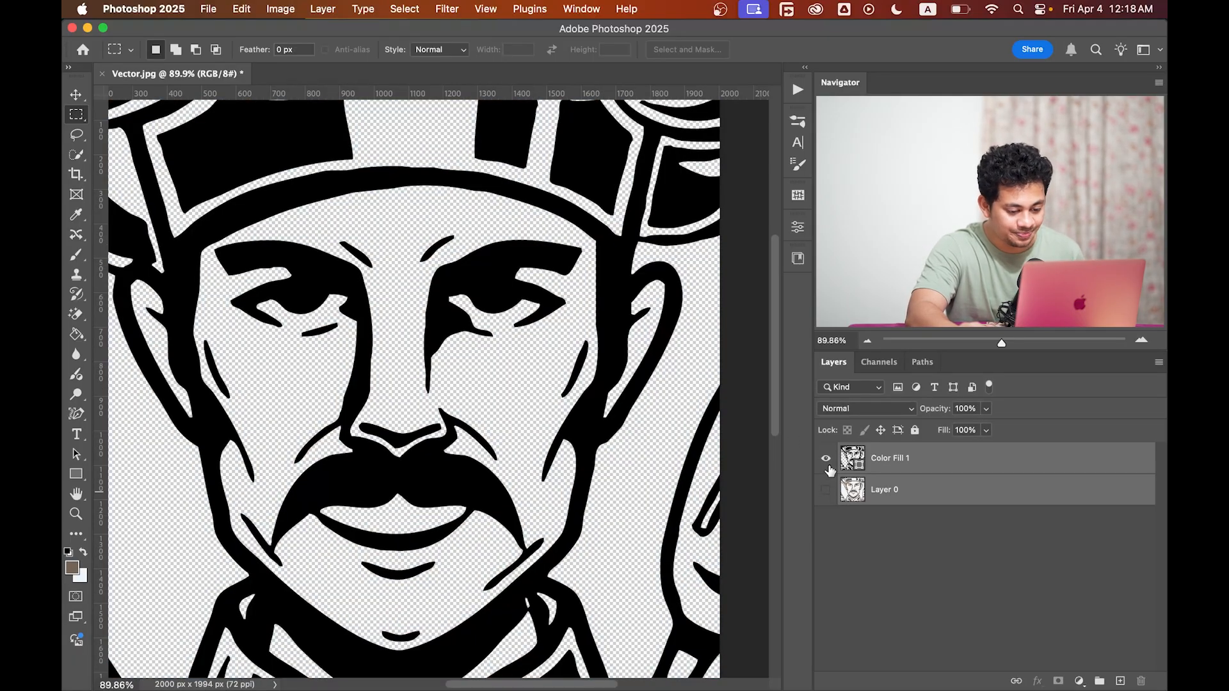